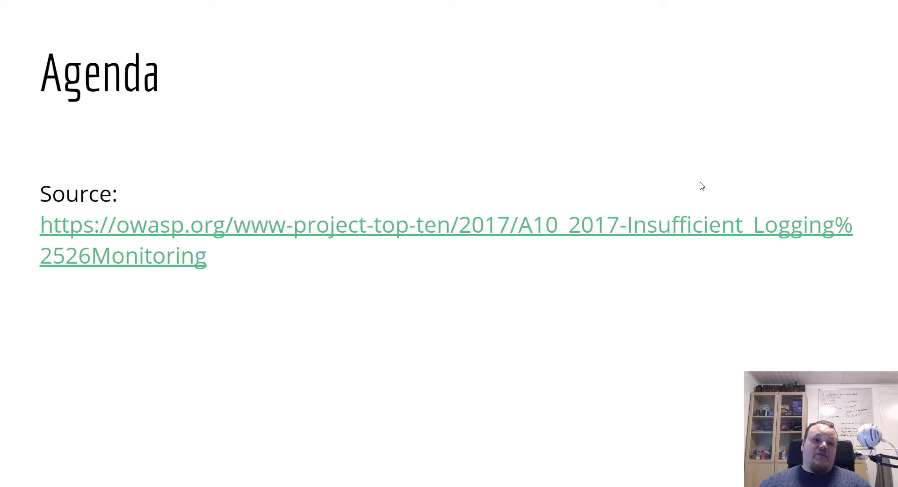
pyautogui.moveTo(292, 296)
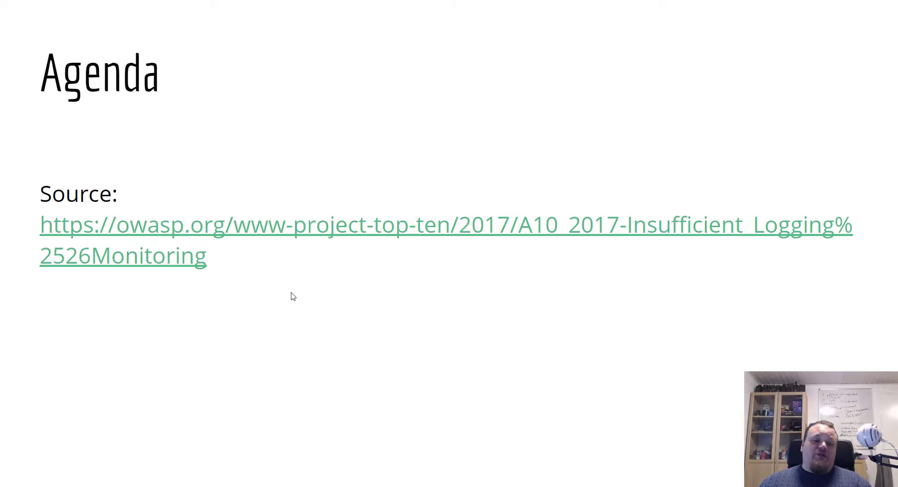
pyautogui.moveTo(272, 290)
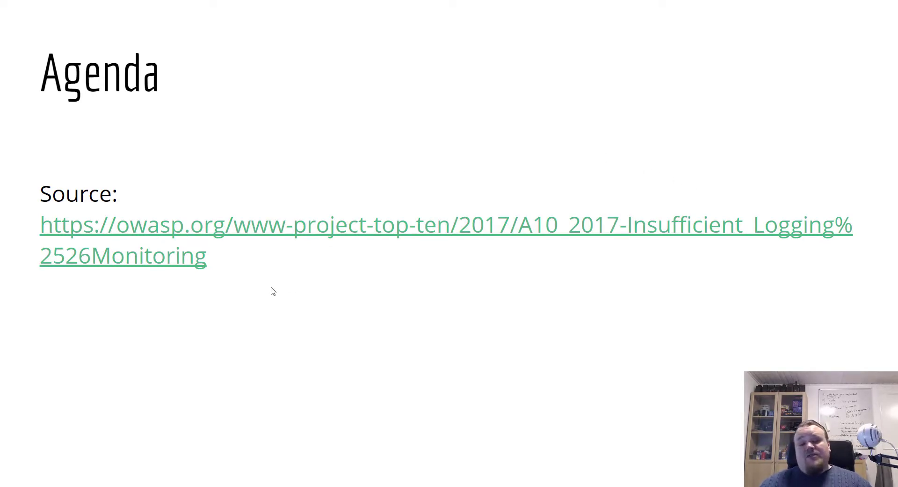
pyautogui.moveTo(125, 246)
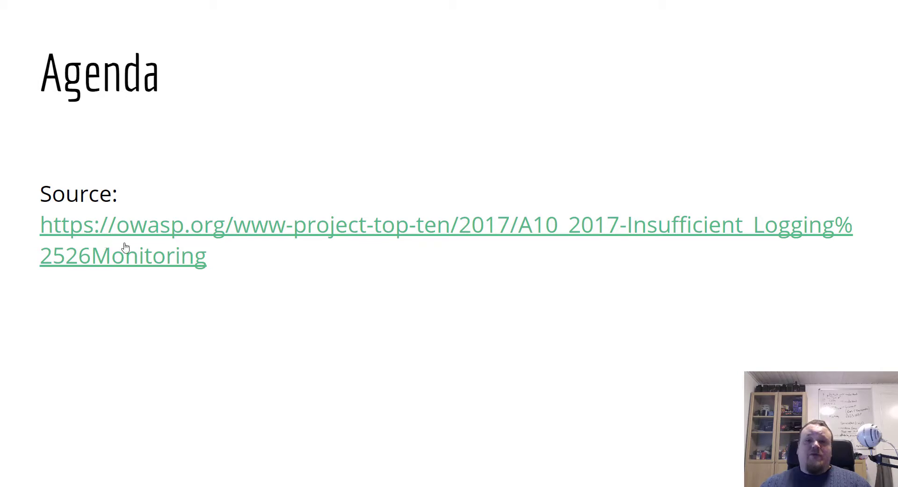
pyautogui.moveTo(235, 269)
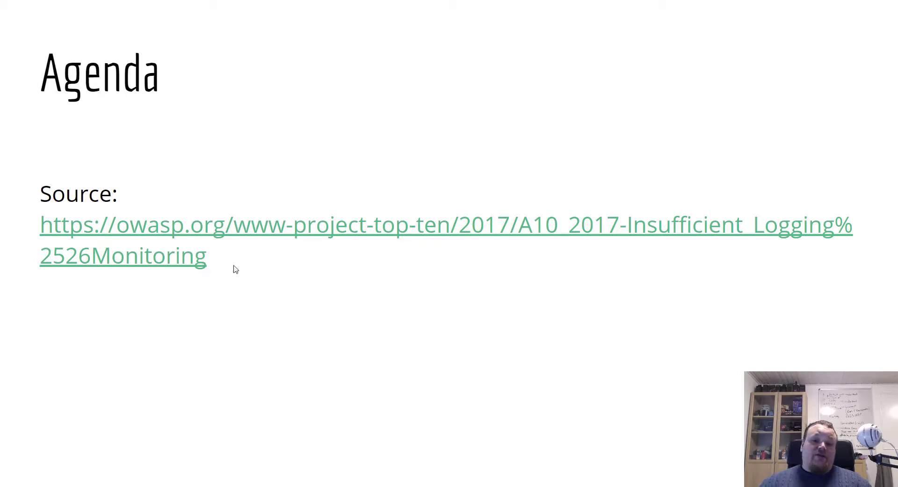
pyautogui.moveTo(242, 257)
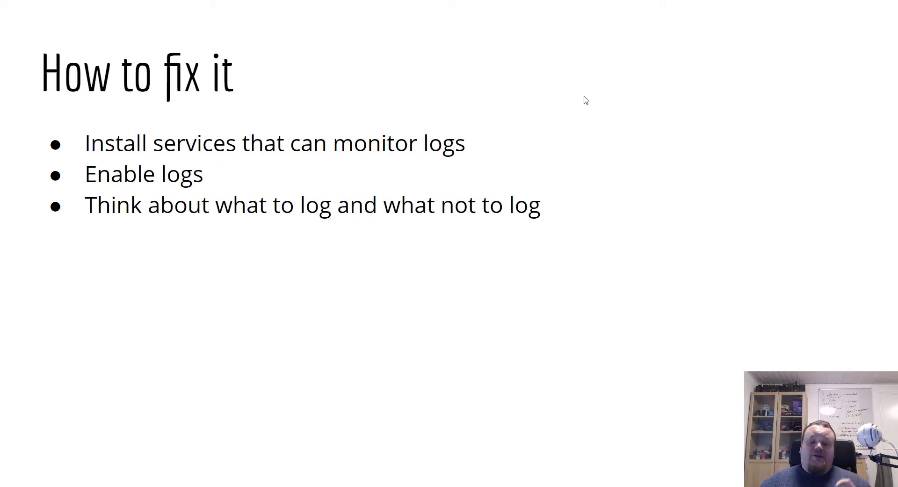
pyautogui.moveTo(455, 92)
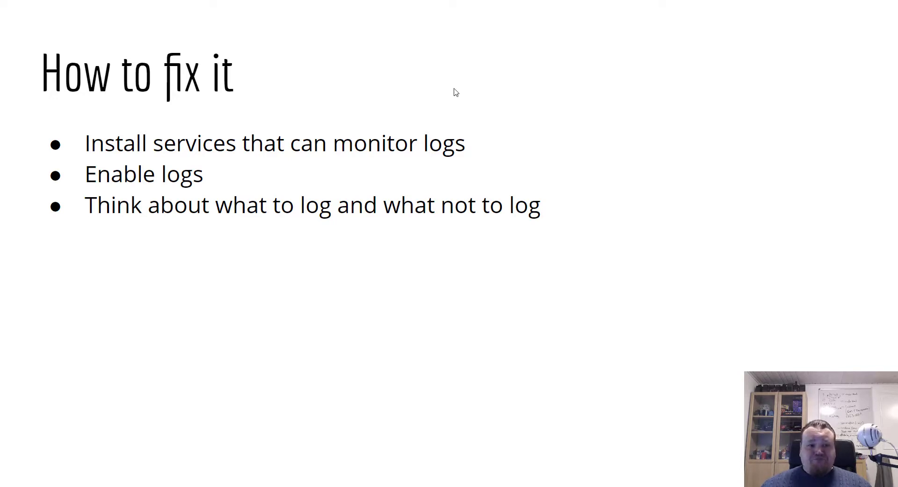